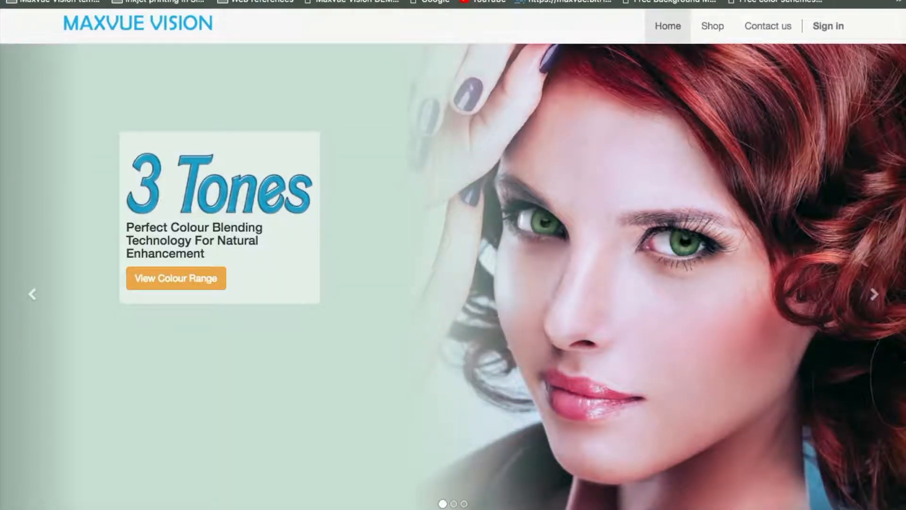
- Browse the Maxvue Vision home page and bring up the sign-in form
{"action": "scroll", "scroll_direction": "down", "scroll_amount": 3}
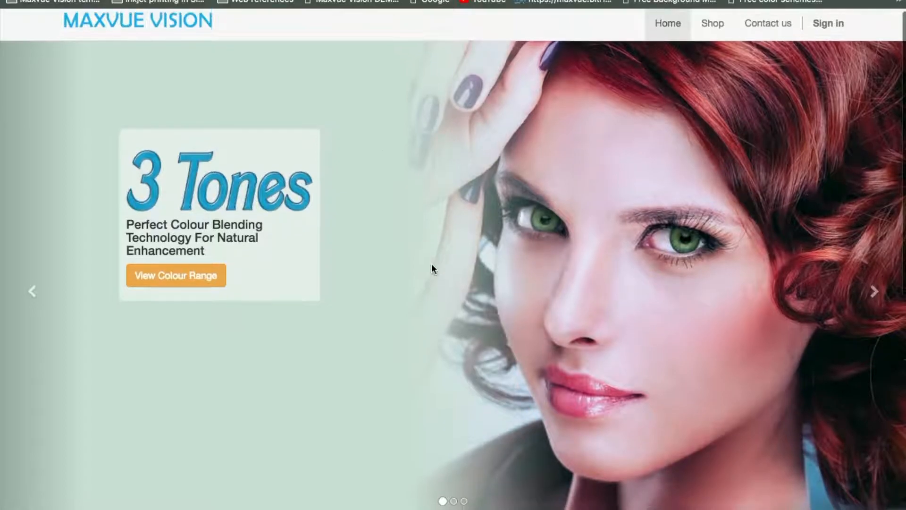
{"action": "scroll", "scroll_direction": "down", "scroll_amount": 3}
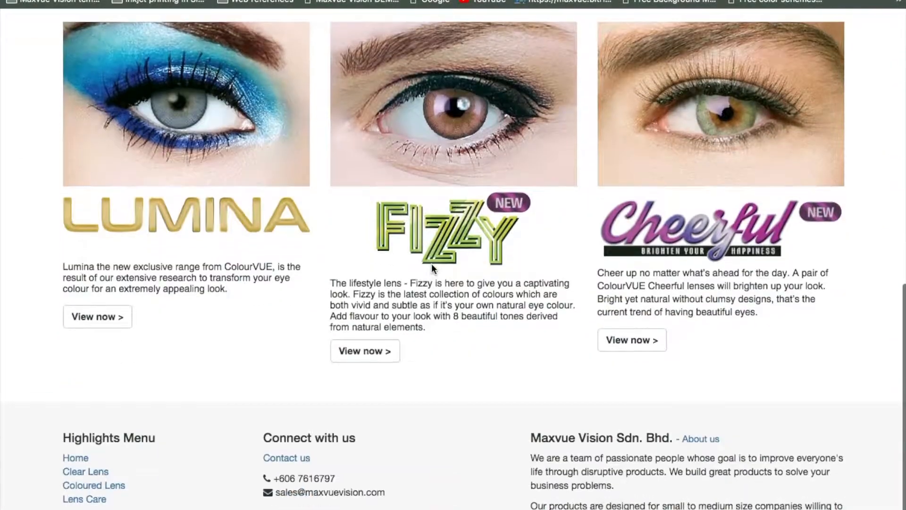
{"action": "scroll", "scroll_direction": "up", "scroll_amount": 3}
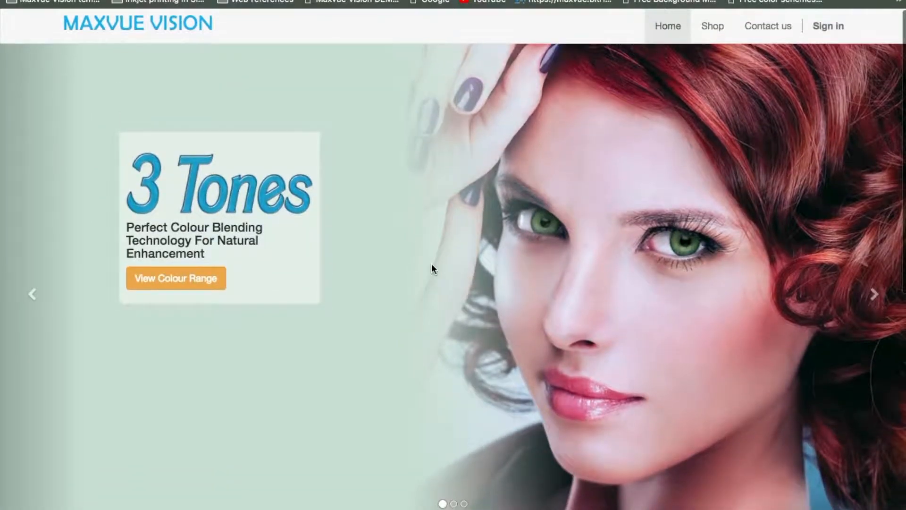
{"action": "scroll", "scroll_direction": "down", "scroll_amount": 3}
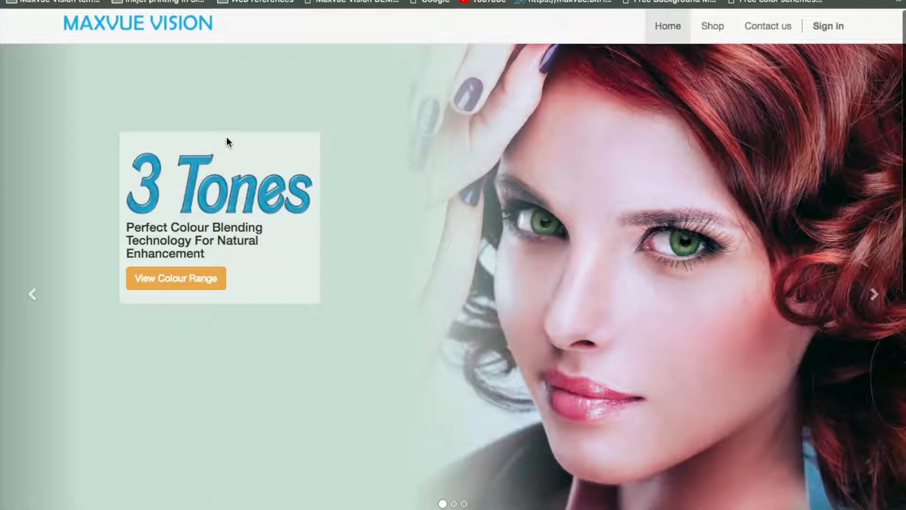
{"action": "mouse_move", "coordinate": [828, 27]}
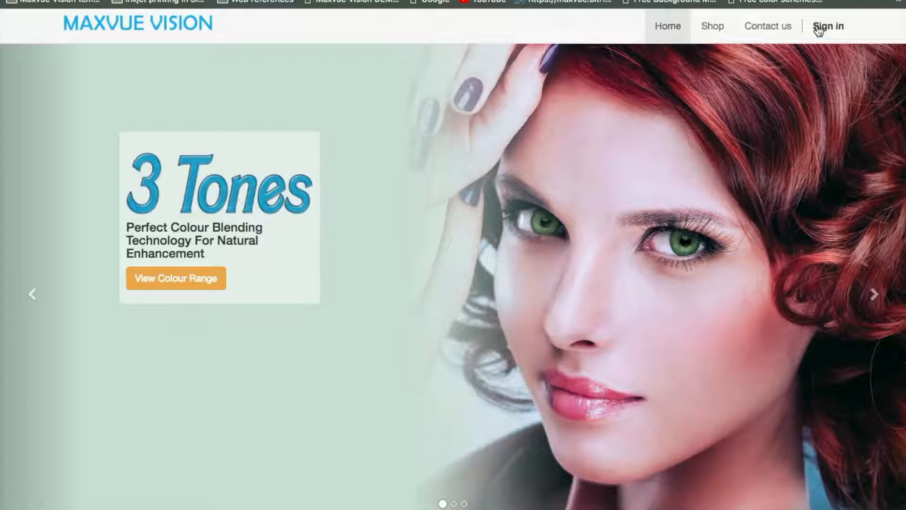
{"action": "left_click", "coordinate": [826, 26]}
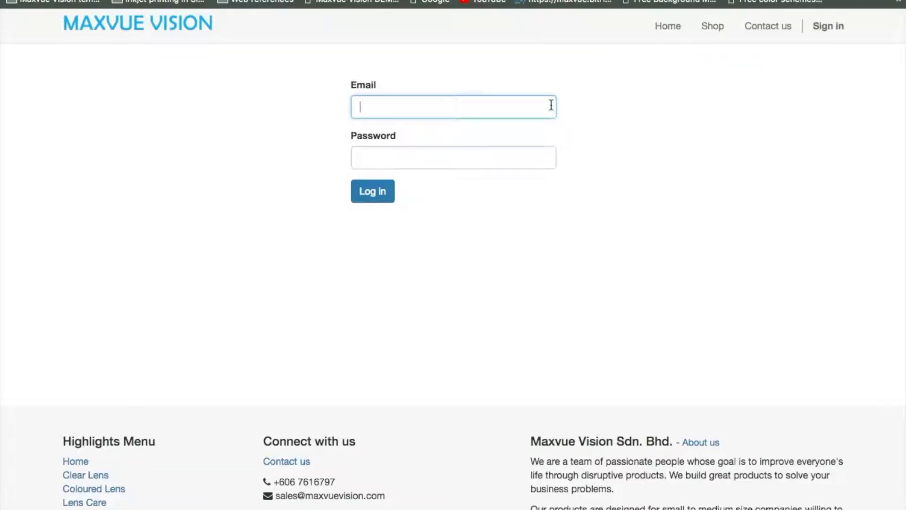
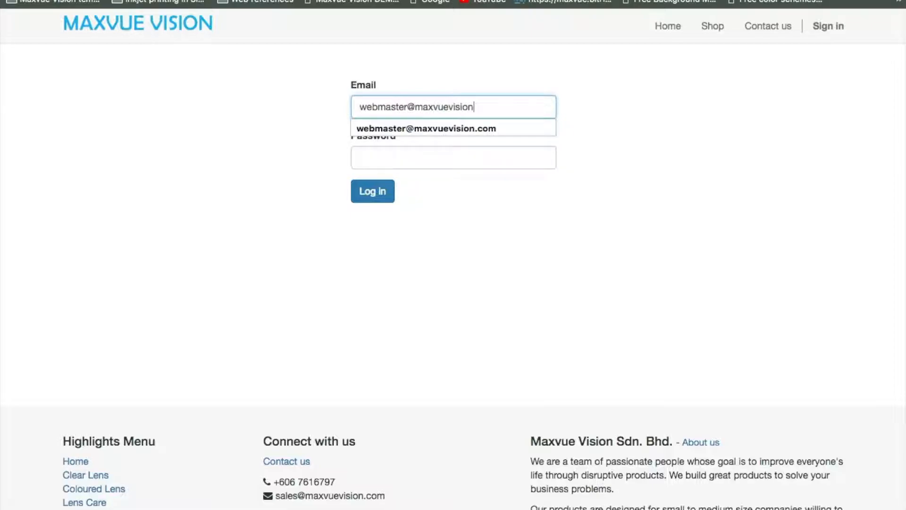
- Log in with the webmaster email and password to return to the home page signed in
{"action": "left_click", "coordinate": [453, 157]}
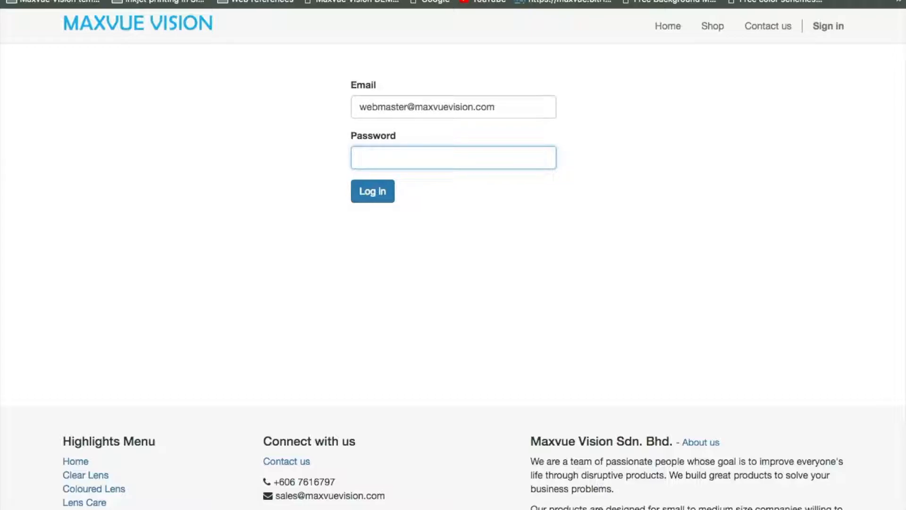
{"action": "type", "text": "•••••"}
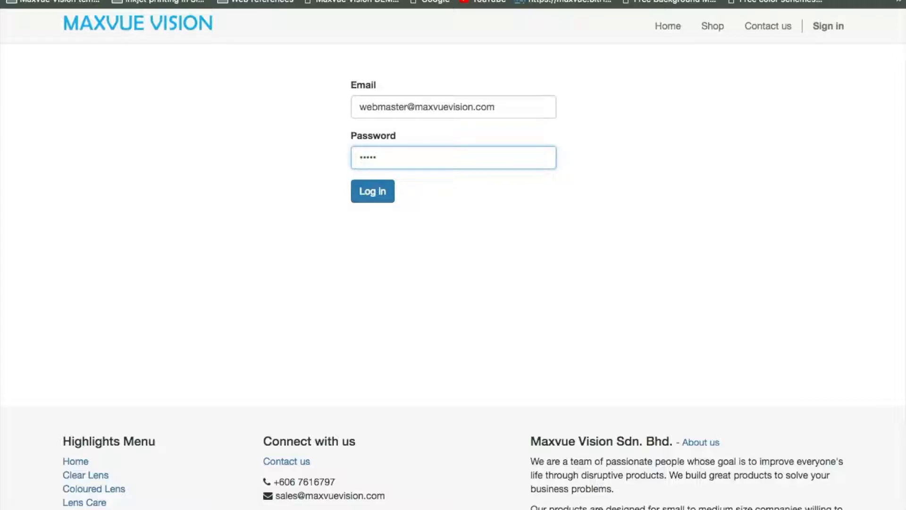
{"action": "left_click", "coordinate": [373, 191]}
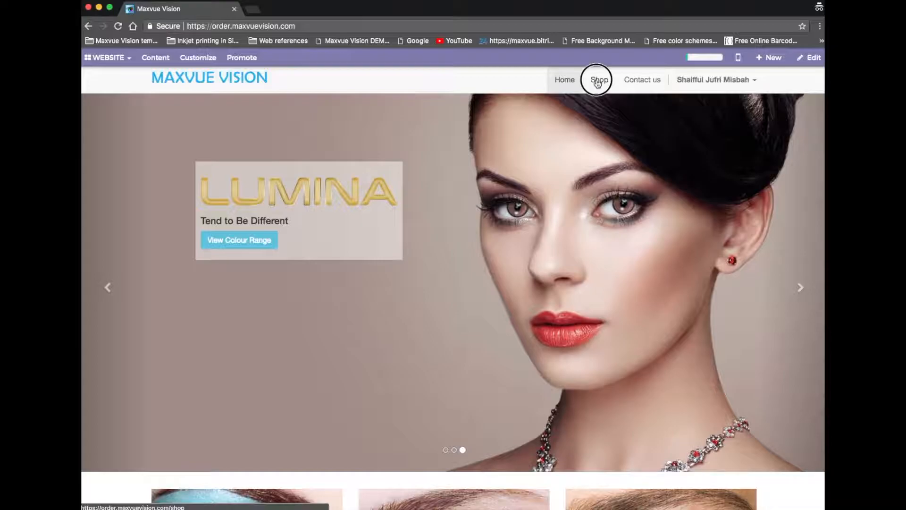
- Go to the Shop and narrow the catalogue to Coloured Lens > ColourVUE products
{"action": "left_click", "coordinate": [599, 79]}
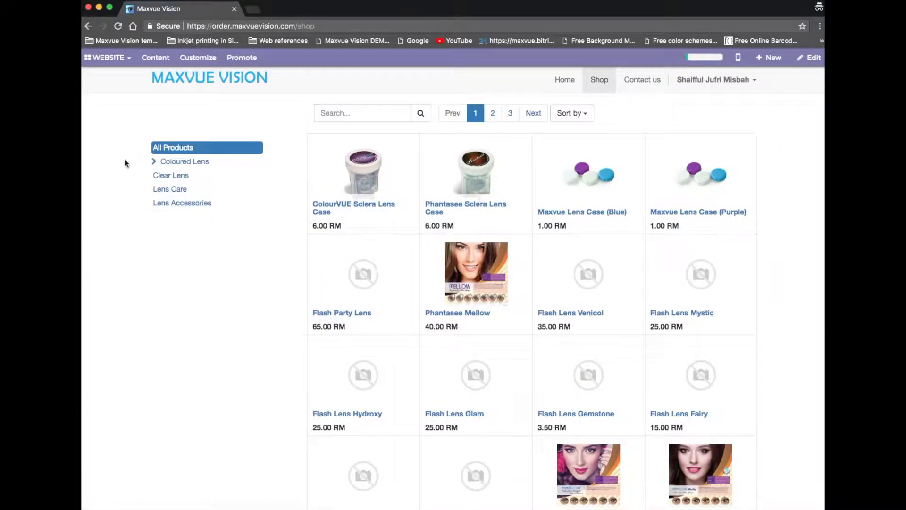
{"action": "left_click", "coordinate": [184, 162]}
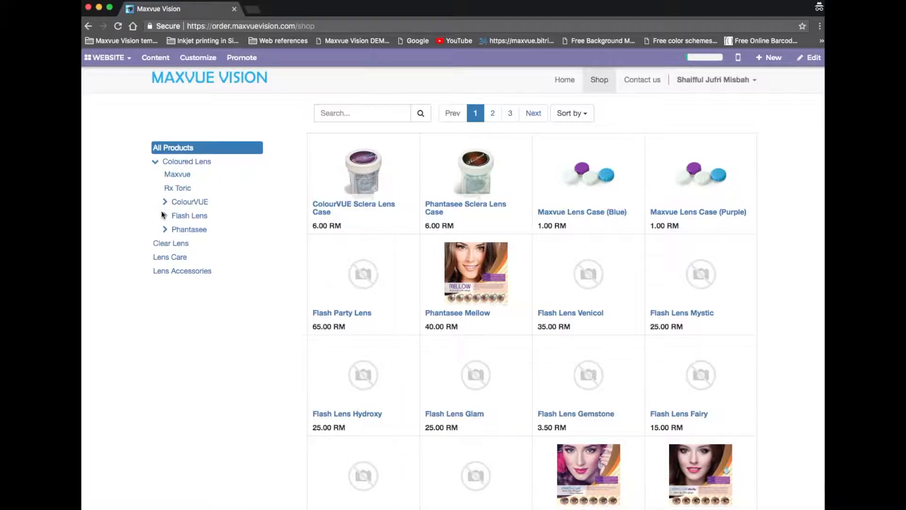
{"action": "left_click", "coordinate": [186, 201]}
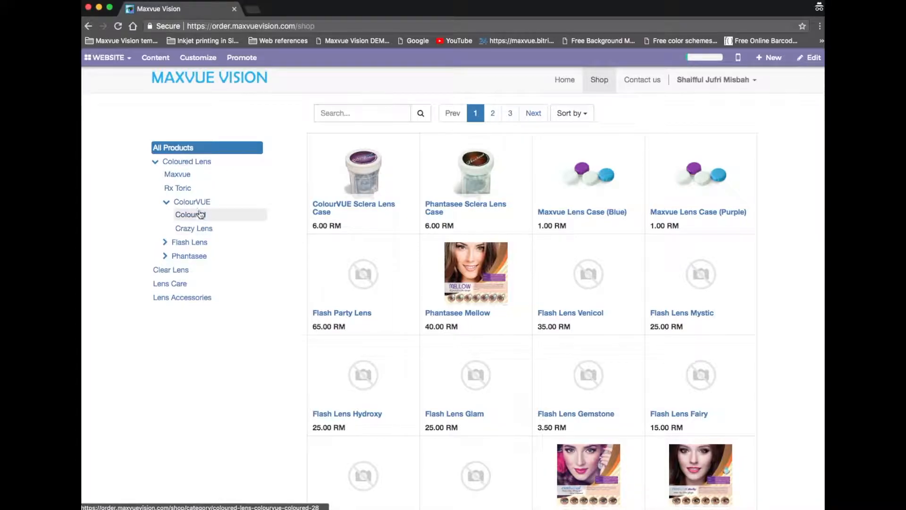
{"action": "left_click", "coordinate": [191, 201]}
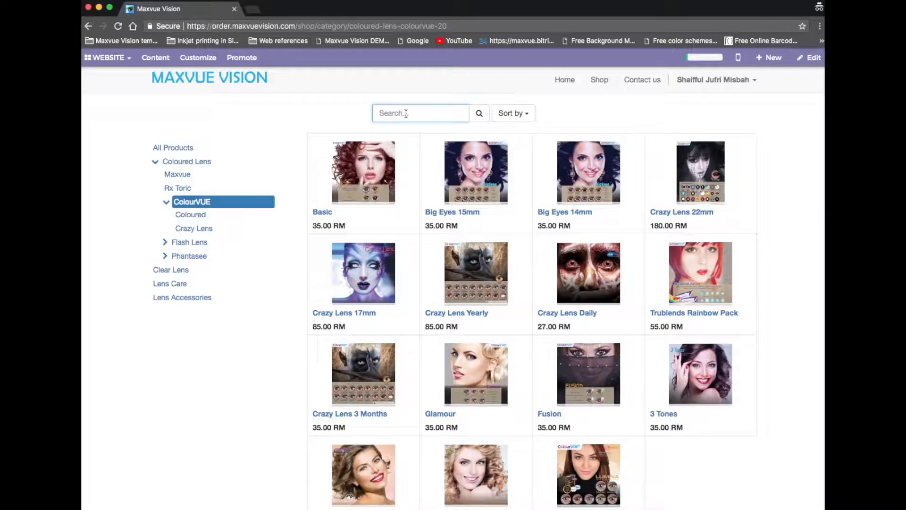
- Search the shop for 'big eyes' and open the Big Eyes 15mm product at 35.00 RM
{"action": "type", "text": "big eyes"}
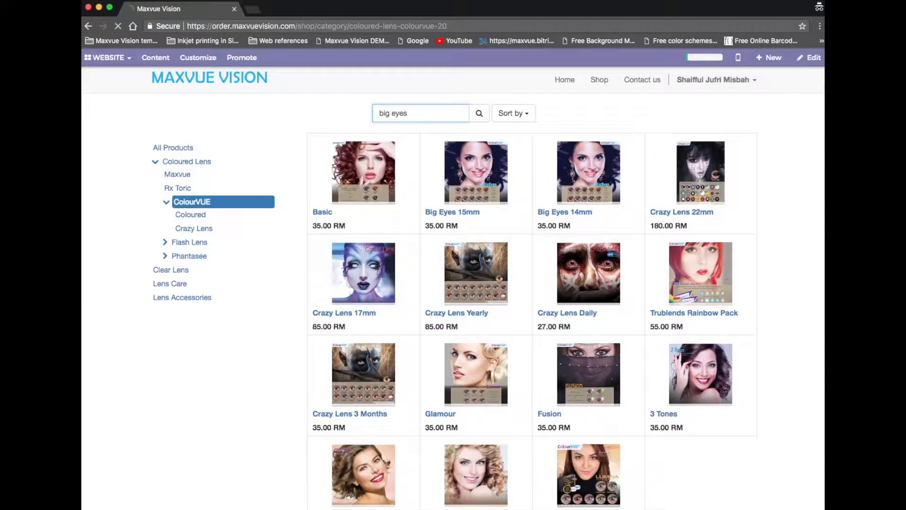
{"action": "left_click", "coordinate": [479, 113]}
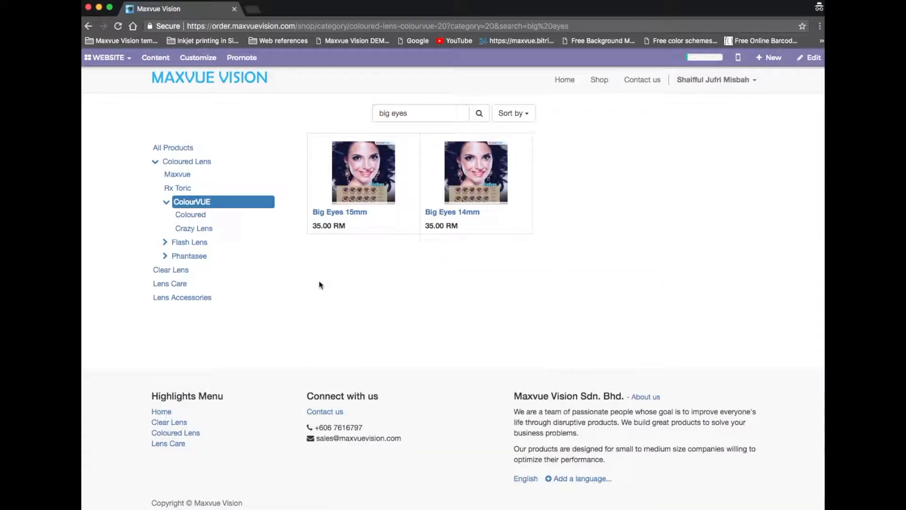
{"action": "left_click", "coordinate": [339, 212]}
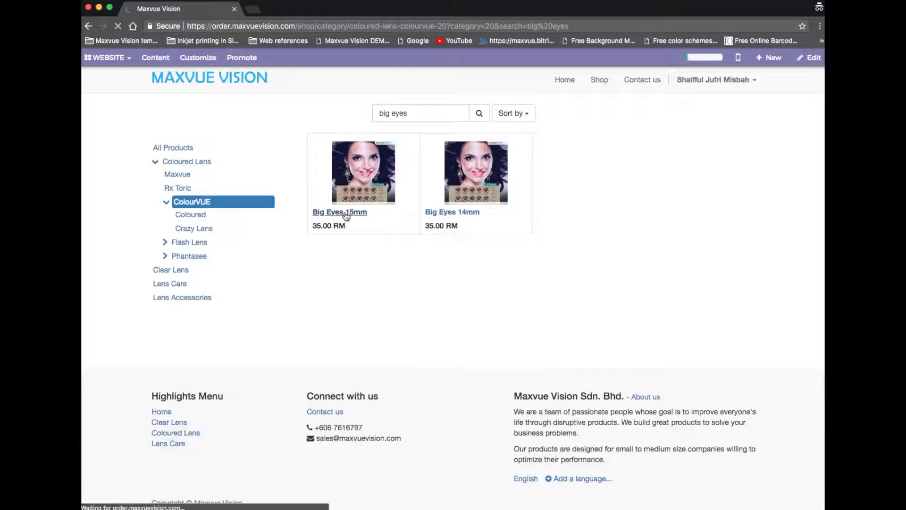
{"action": "left_click", "coordinate": [340, 212]}
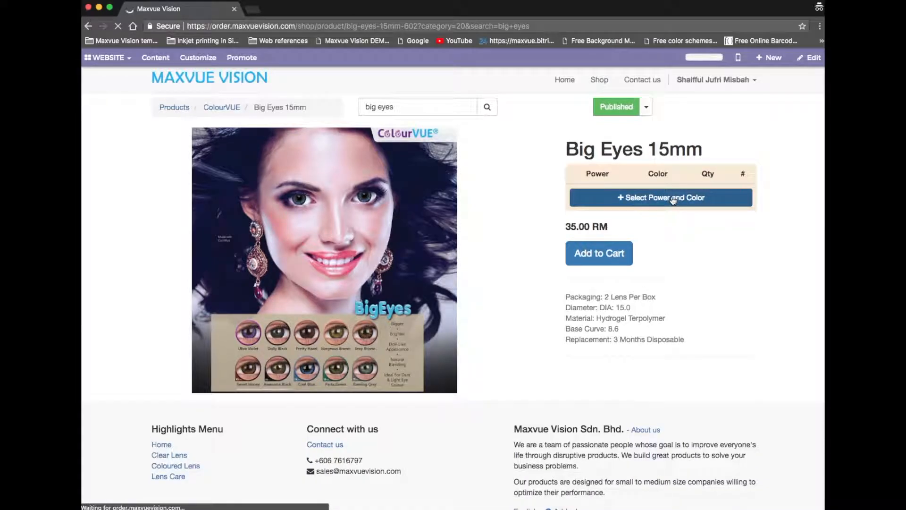
- In the power/colour grid, enter quantity 3 for -0.75 Evening Grey and the -5.00 colour cells
{"action": "left_click", "coordinate": [661, 197]}
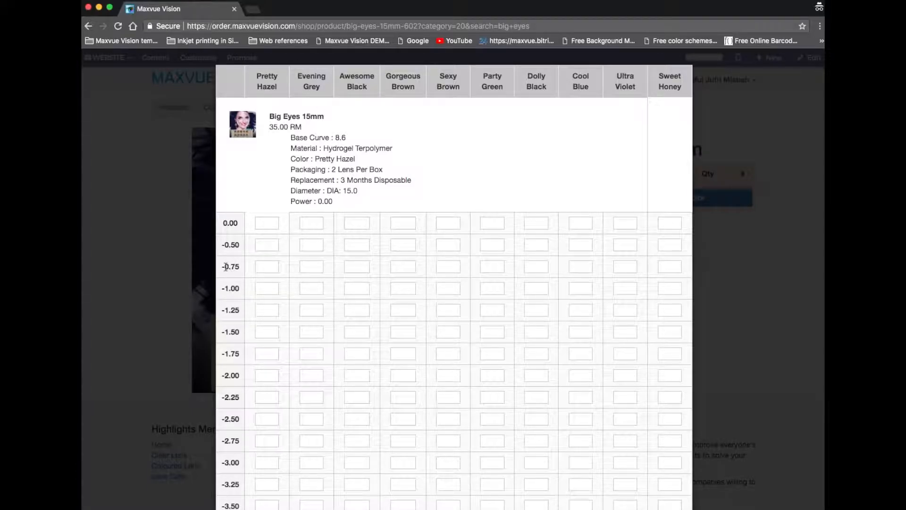
{"action": "left_click", "coordinate": [311, 266]}
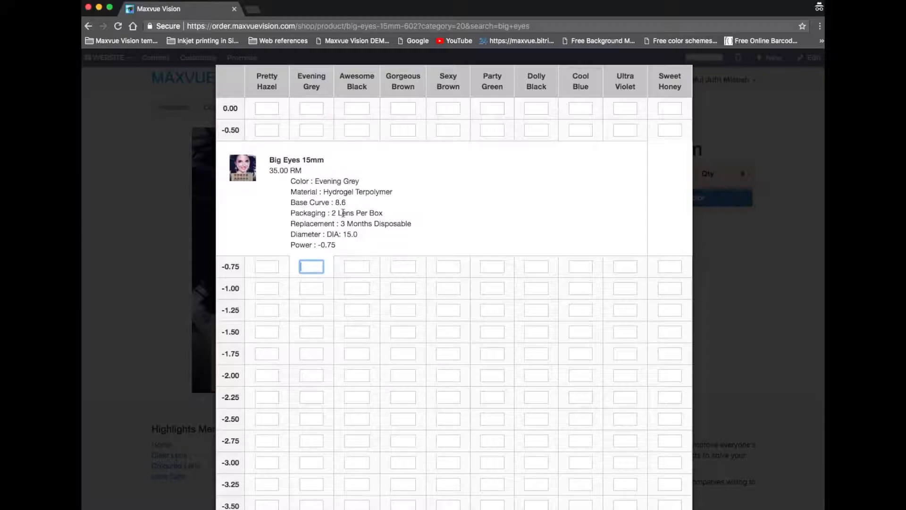
{"action": "type", "text": "3"}
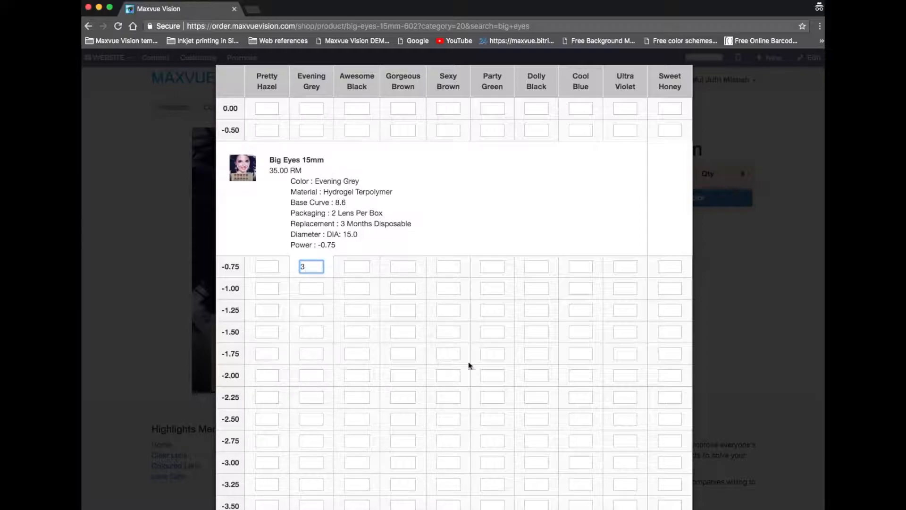
{"action": "scroll", "scroll_direction": "down", "scroll_amount": 3}
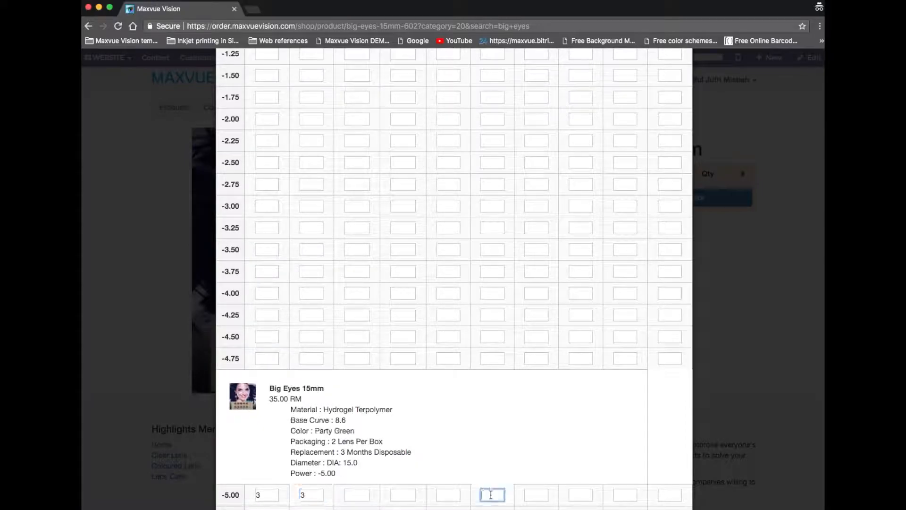
{"action": "type", "text": "3"}
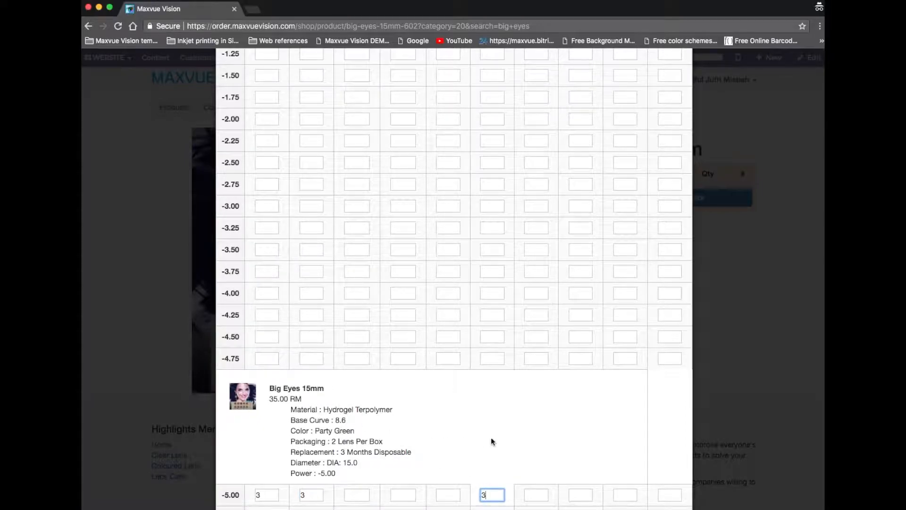
{"action": "scroll", "scroll_direction": "down", "scroll_amount": 3}
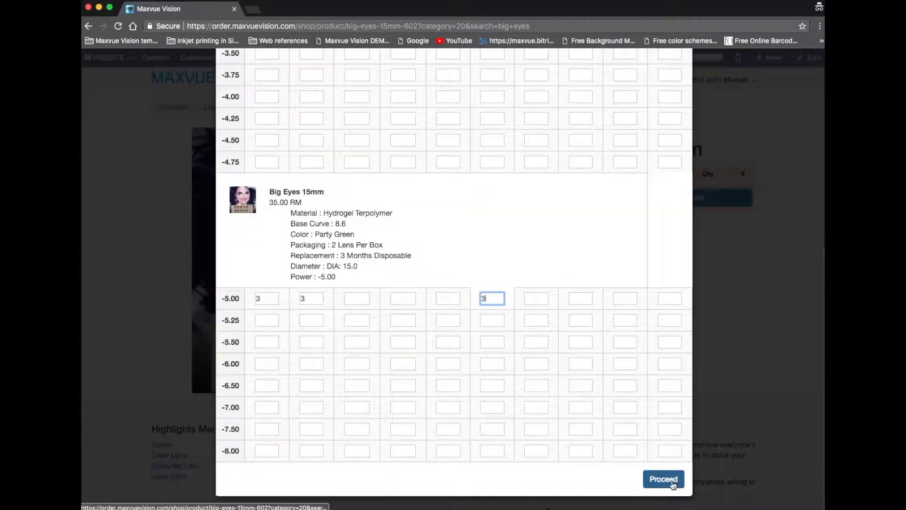
- Submit the power-and-colour quantities with Proceed
{"action": "left_click", "coordinate": [663, 479]}
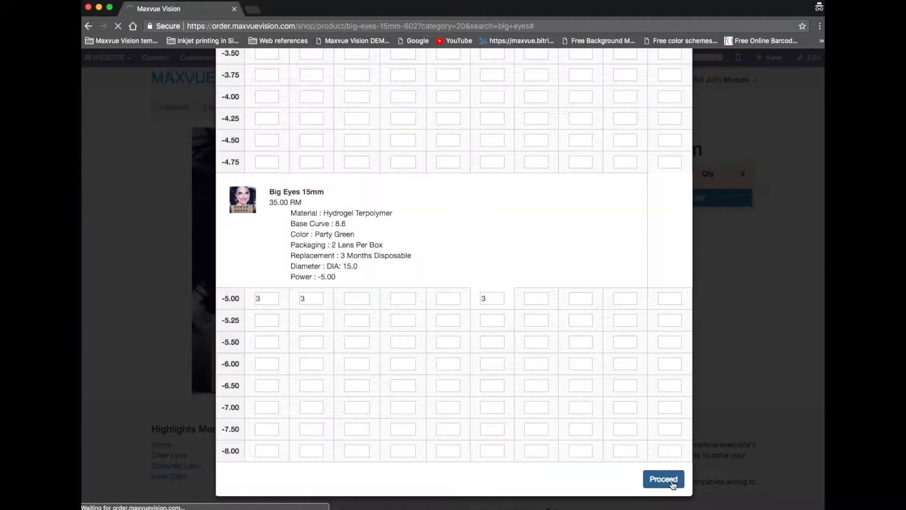
{"action": "left_click", "coordinate": [662, 479]}
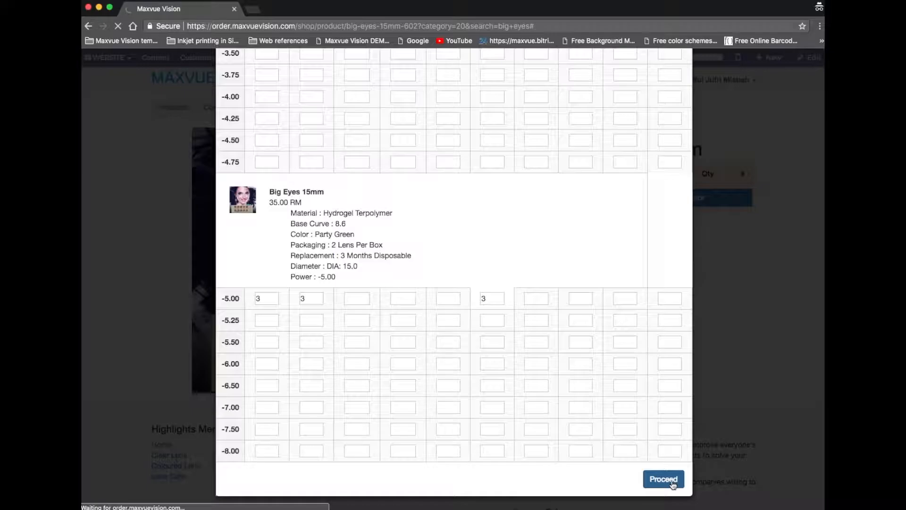
{"action": "left_click", "coordinate": [662, 479]}
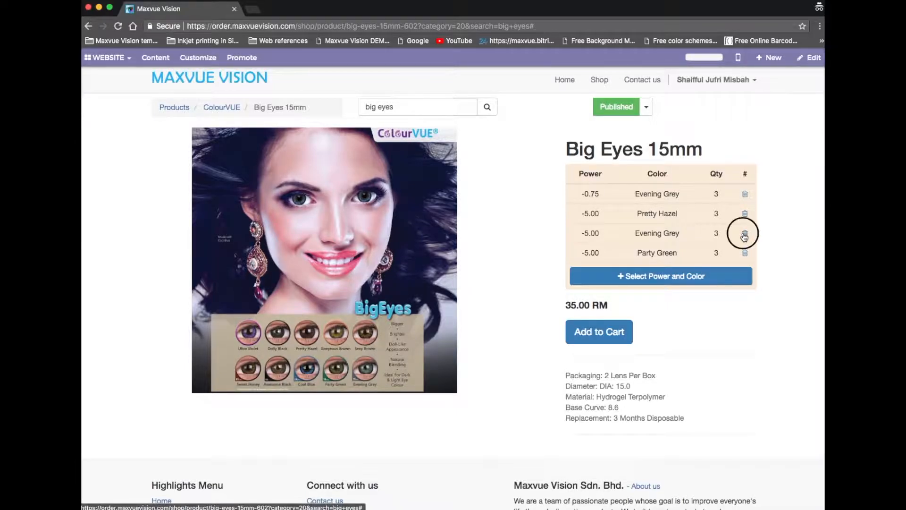
- Remove the -5.00 Evening Grey line and add the remaining three Big Eyes 15mm lines to the cart
{"action": "left_click", "coordinate": [745, 234]}
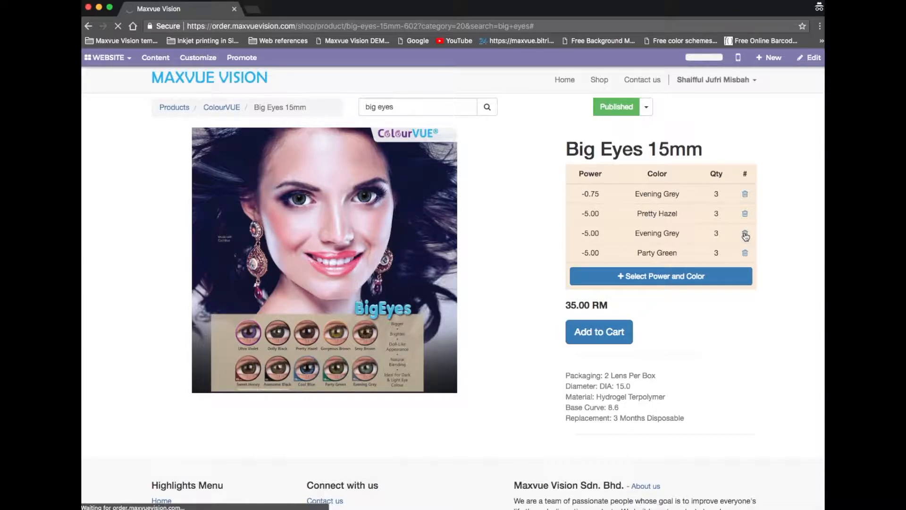
{"action": "left_click", "coordinate": [745, 236]}
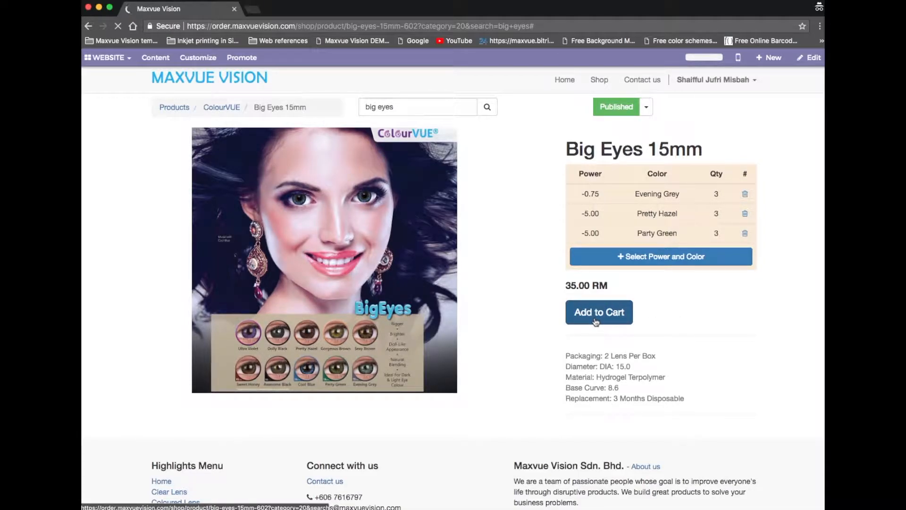
{"action": "left_click", "coordinate": [598, 312]}
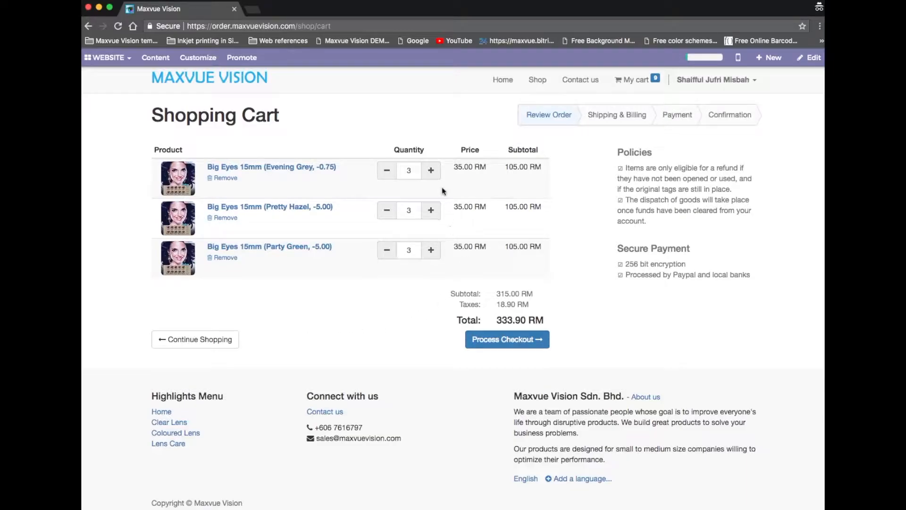
- Nudge the Evening Grey -0.75 quantity back to 3 and start checkout at 333.90 RM
{"action": "left_click", "coordinate": [430, 169]}
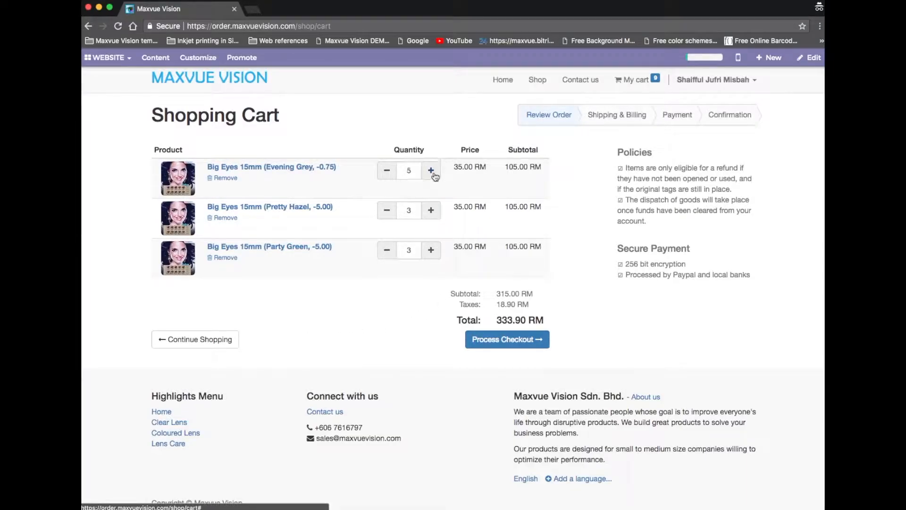
{"action": "left_click", "coordinate": [386, 170]}
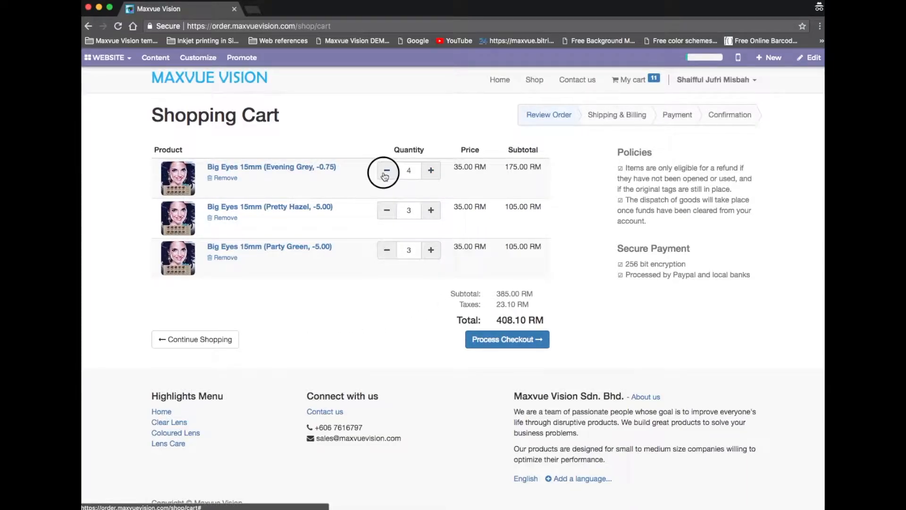
{"action": "left_click", "coordinate": [386, 170]}
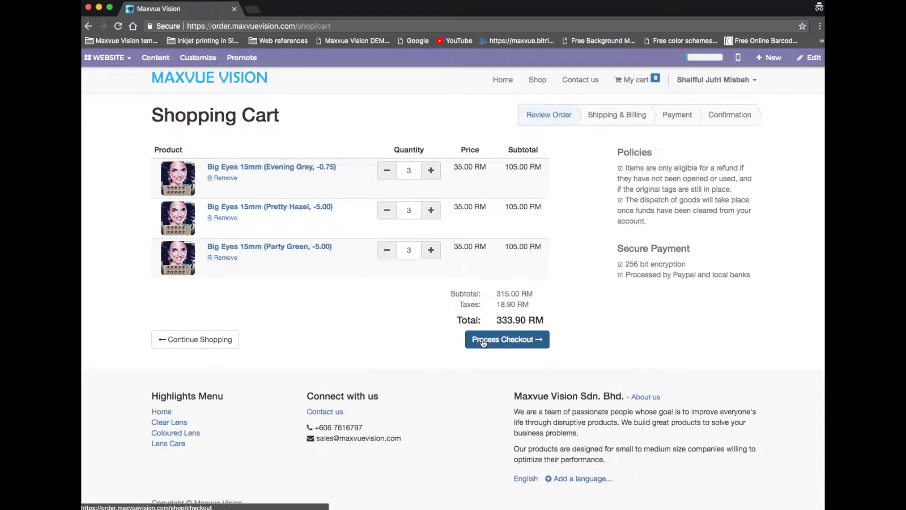
{"action": "left_click", "coordinate": [507, 340]}
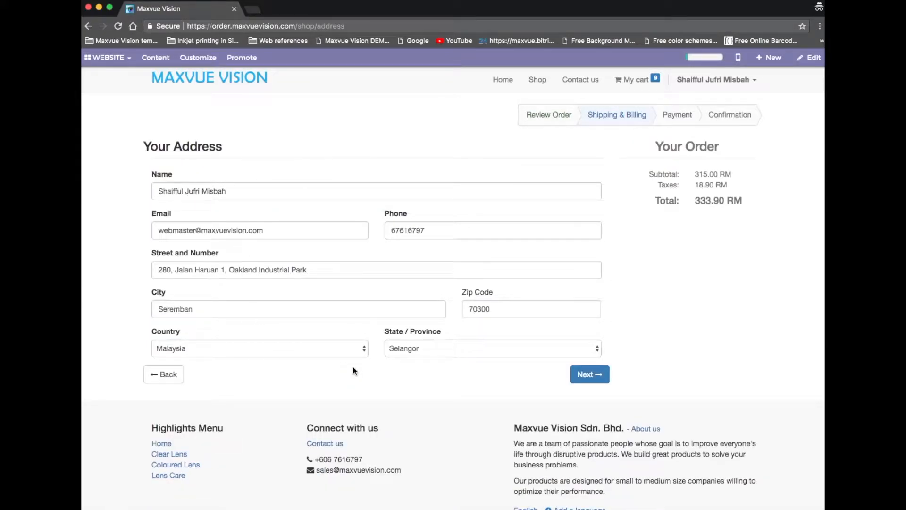
- Back out of the address form and cancel adding a new shipping address, keeping the existing one
{"action": "left_click", "coordinate": [164, 373]}
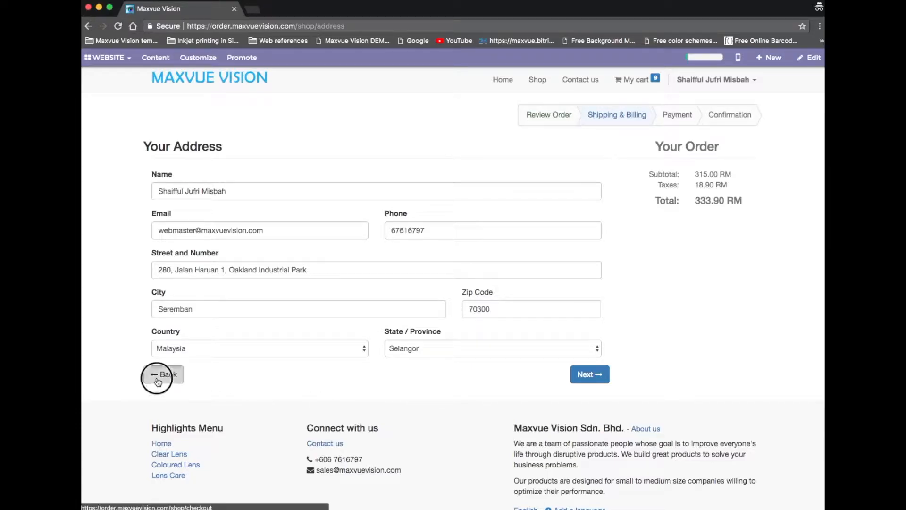
{"action": "left_click", "coordinate": [588, 373]}
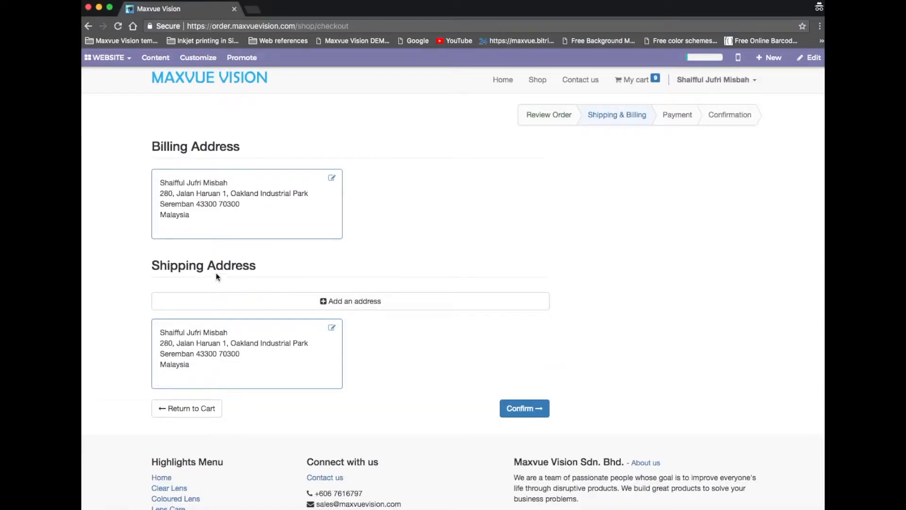
{"action": "mouse_move", "coordinate": [426, 345]}
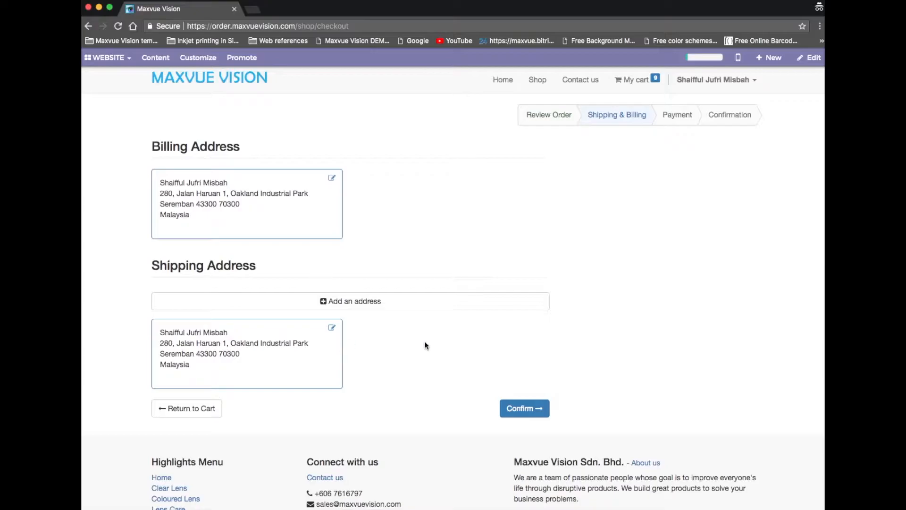
{"action": "left_click", "coordinate": [350, 301]}
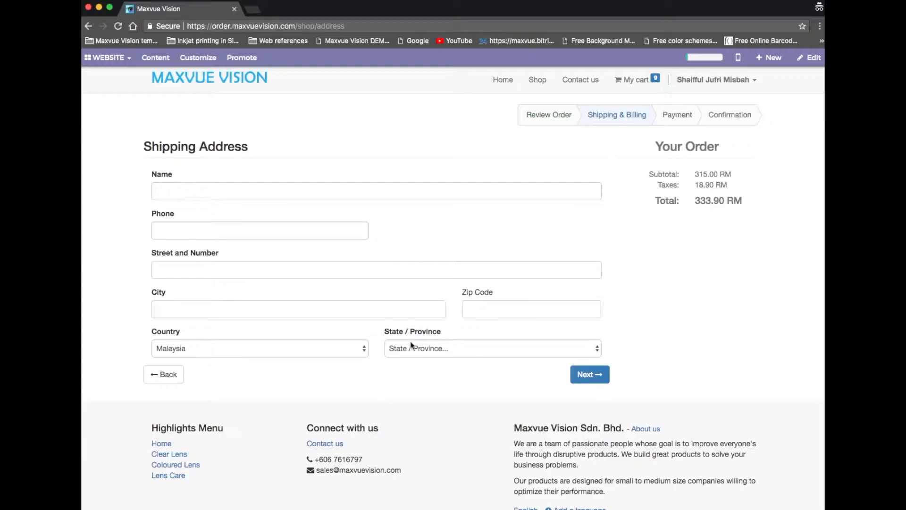
{"action": "left_click", "coordinate": [589, 374]}
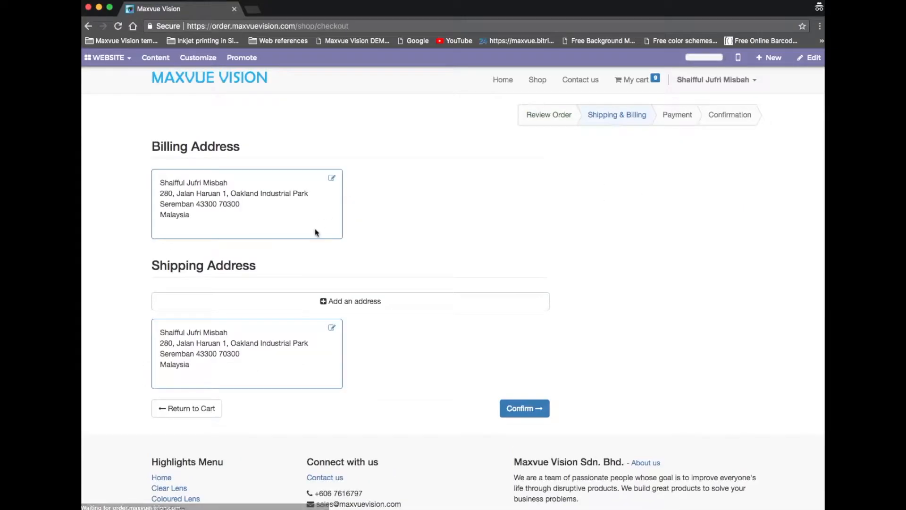
- Confirm the existing billing and shipping addresses and move to the payment step
{"action": "scroll", "scroll_direction": "down", "scroll_amount": 3}
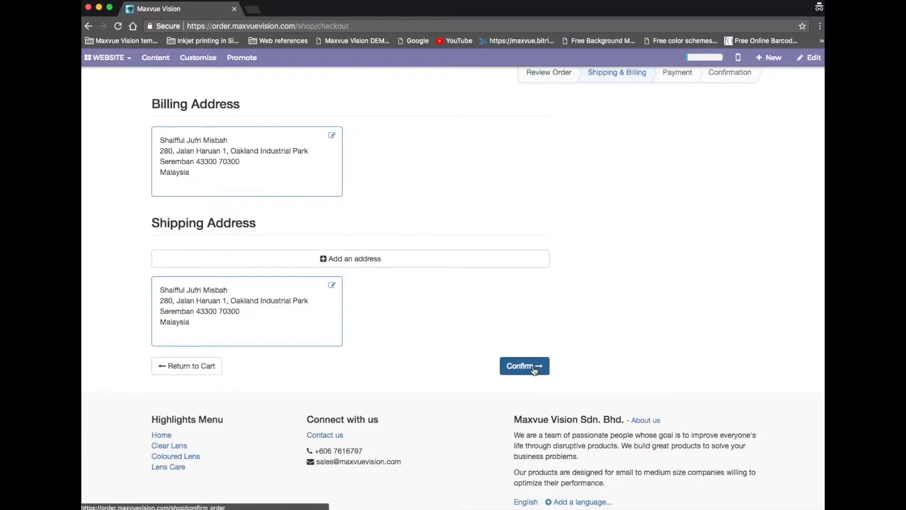
{"action": "mouse_move", "coordinate": [186, 365]}
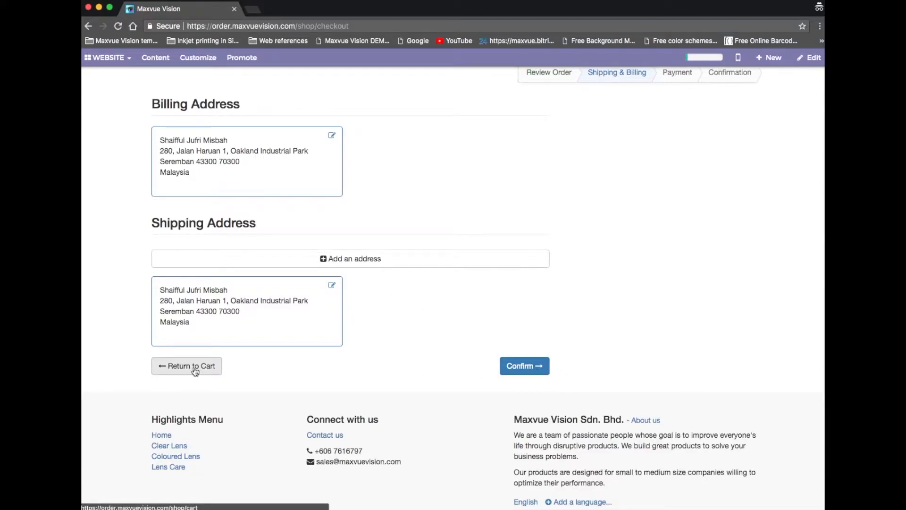
{"action": "left_click", "coordinate": [524, 366]}
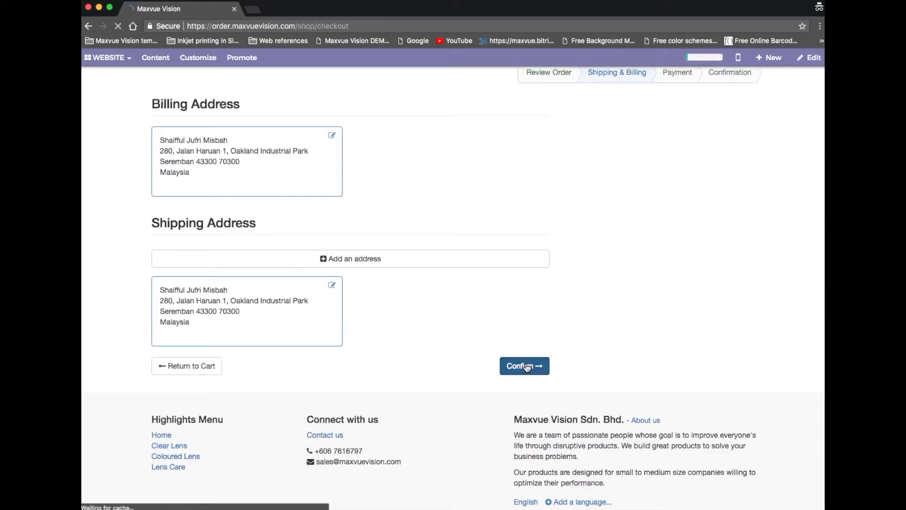
{"action": "left_click", "coordinate": [523, 365]}
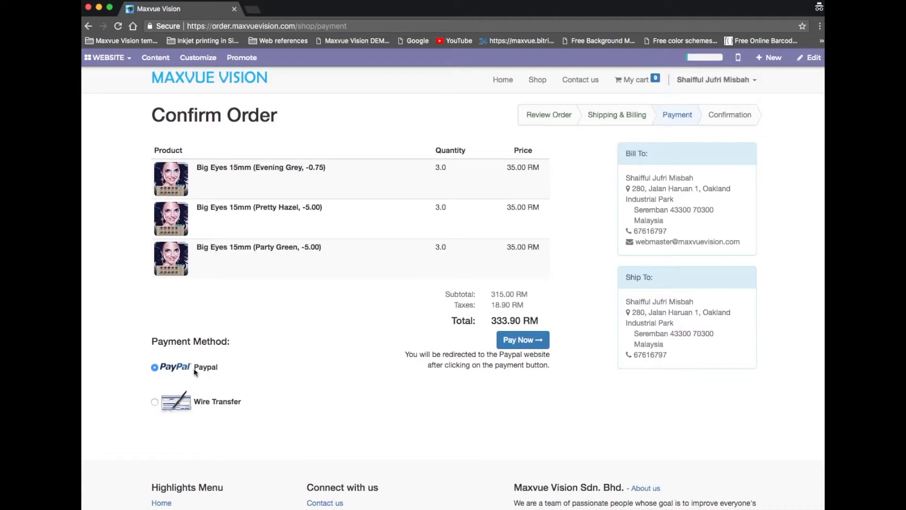
{"action": "mouse_move", "coordinate": [179, 386]}
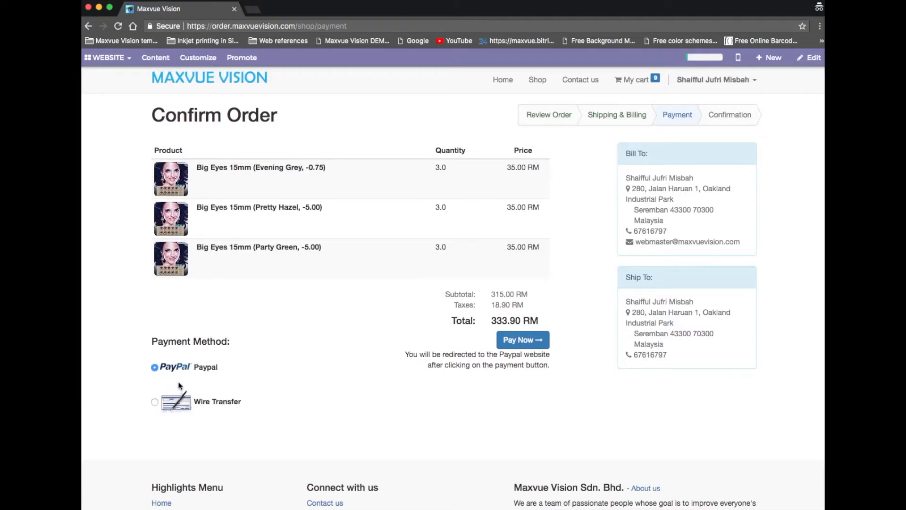
- Choose Wire Transfer as the payment method and submit Pay Now for 333.90 RM
{"action": "scroll", "scroll_direction": "down", "scroll_amount": 3}
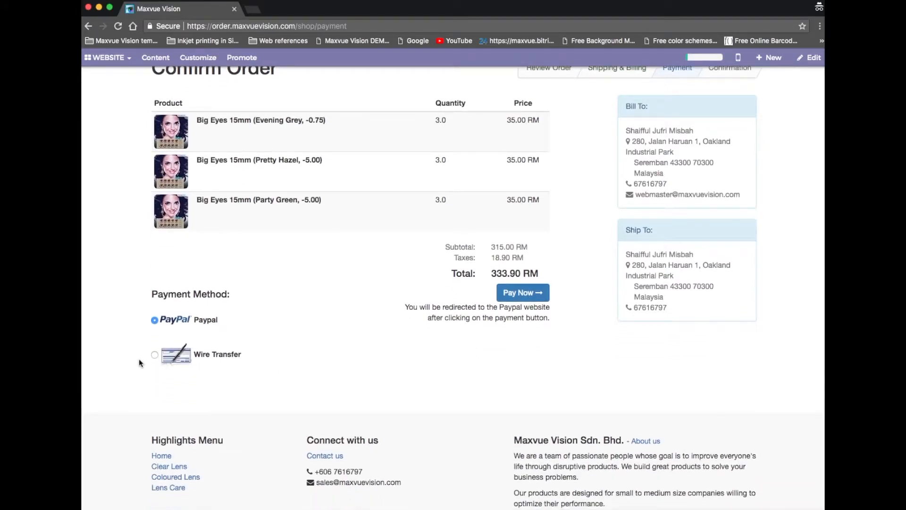
{"action": "left_click", "coordinate": [155, 354]}
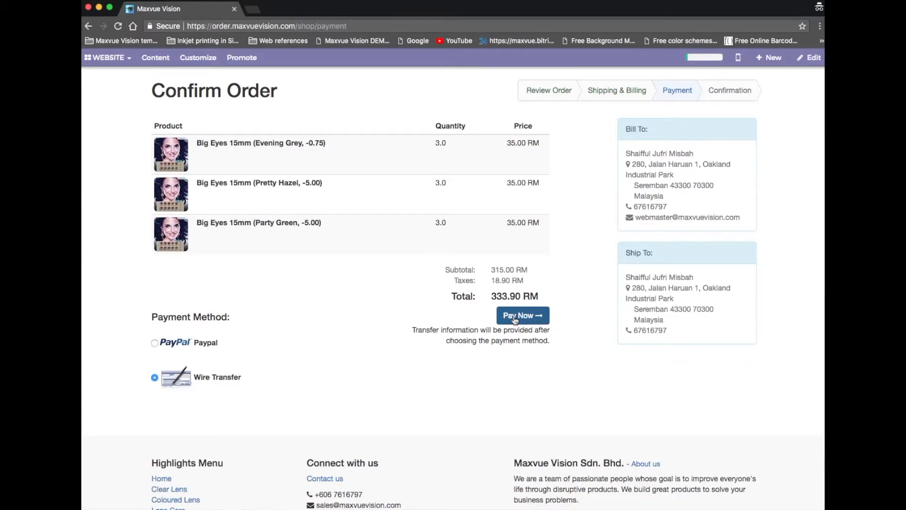
{"action": "left_click", "coordinate": [522, 315]}
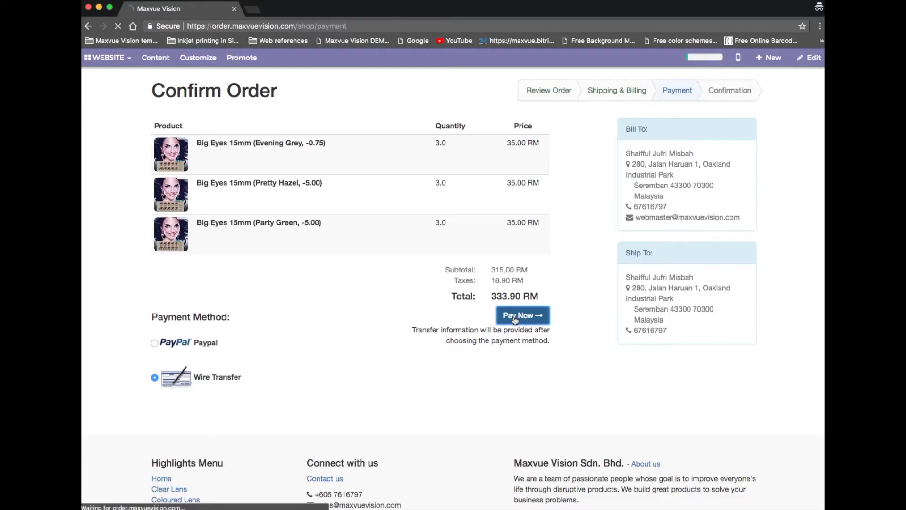
{"action": "left_click", "coordinate": [520, 314]}
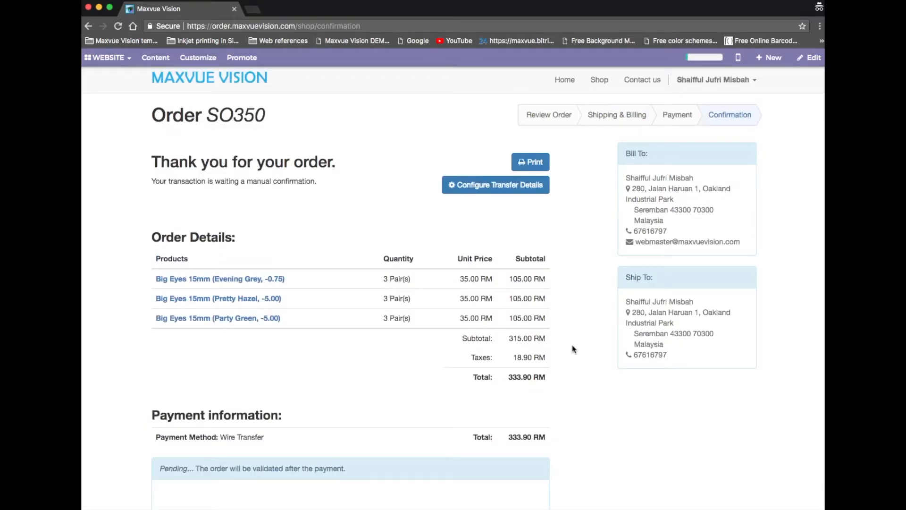
- Scroll the Order SO350 confirmation down to the wire transfer payment information
{"action": "scroll", "scroll_direction": "down", "scroll_amount": 3}
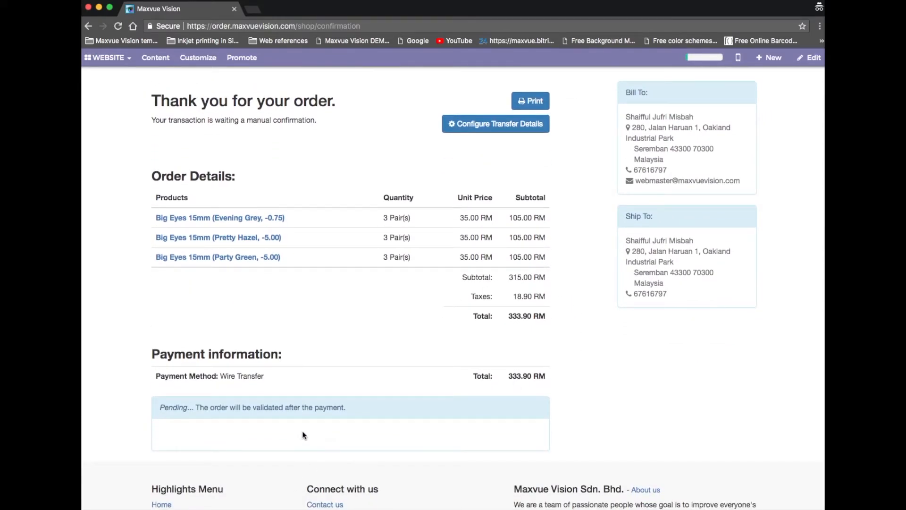